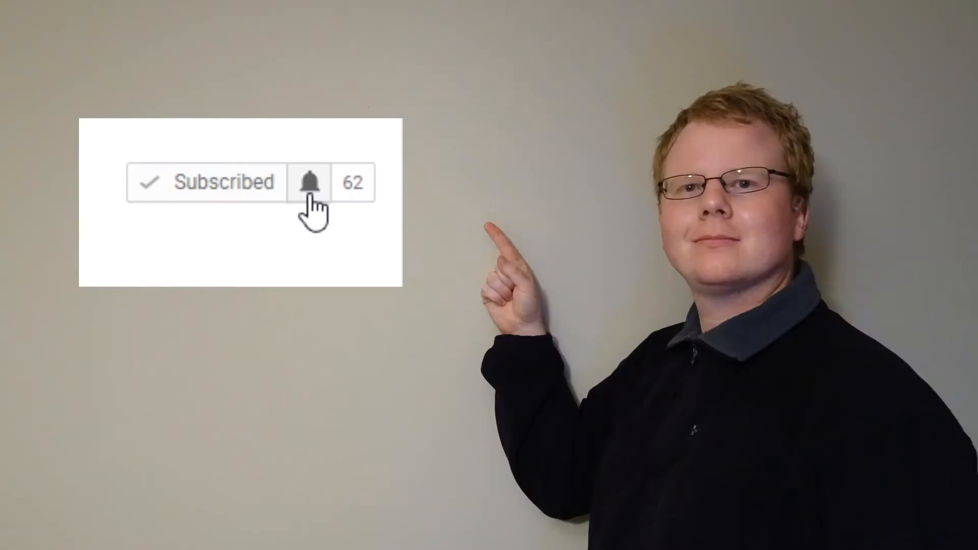
# - Expand the forest's domains and select DTTDN1.Local to show its Status overview
pyautogui.click(309, 182)
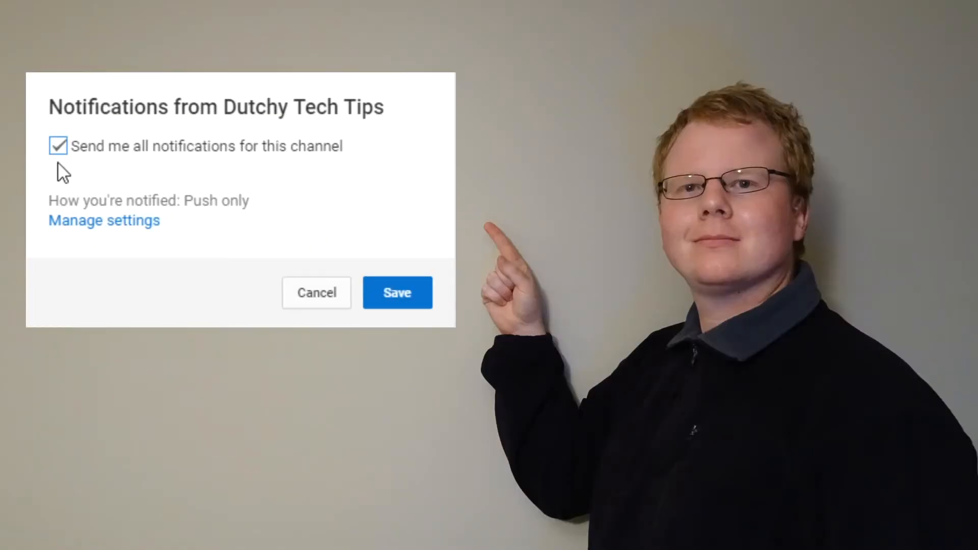
pyautogui.click(397, 292)
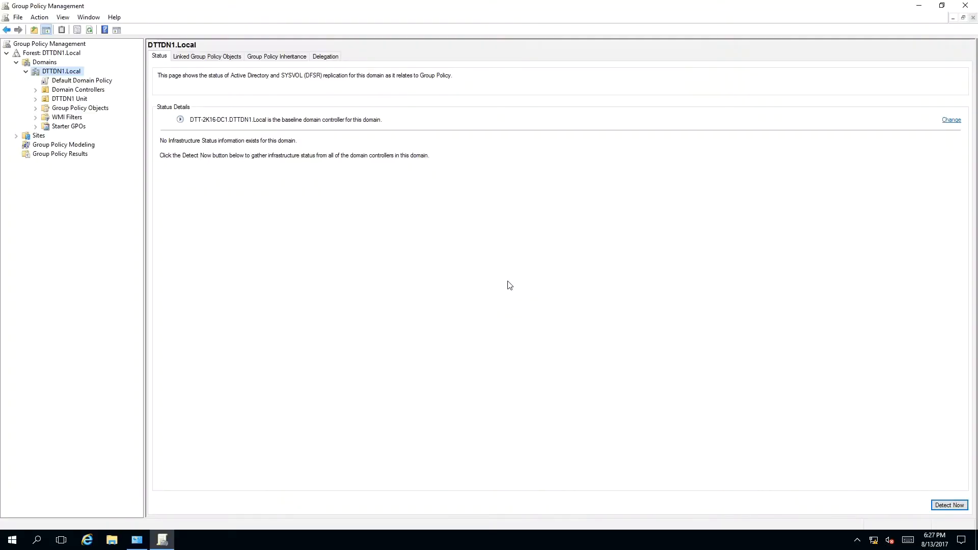
pyautogui.moveTo(243, 166)
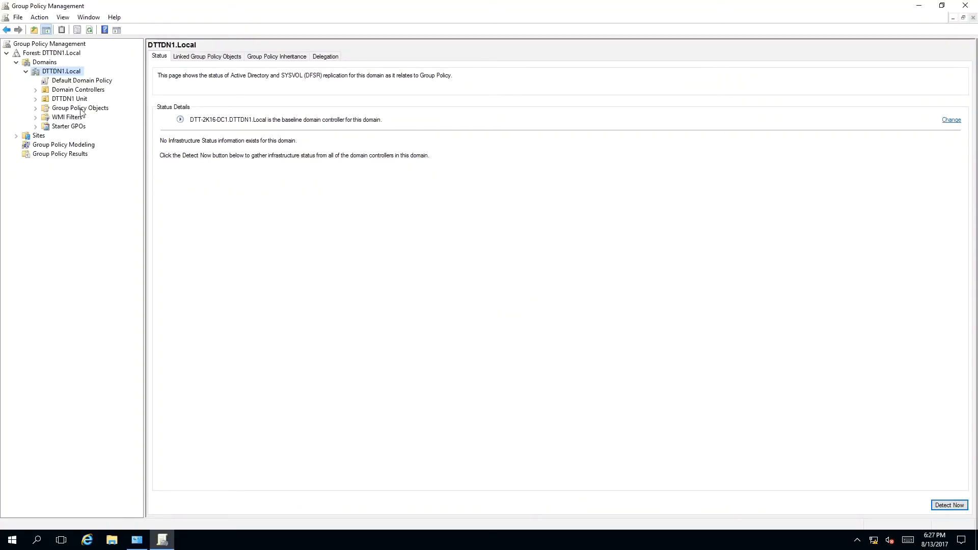
# - List DTTDN1.Local's Group Policy Objects, glance at Domain Controllers, and start a New GPO
pyautogui.click(80, 107)
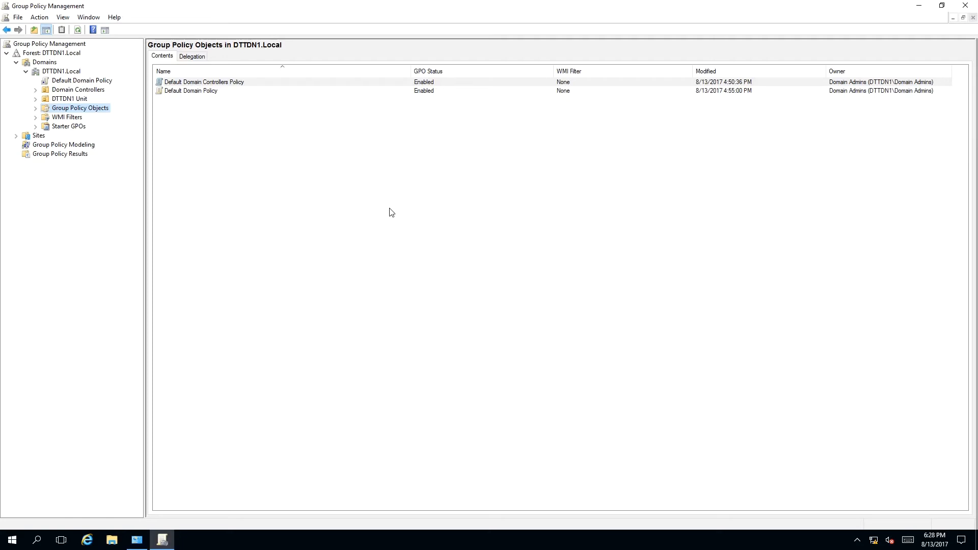
pyautogui.moveTo(178, 96)
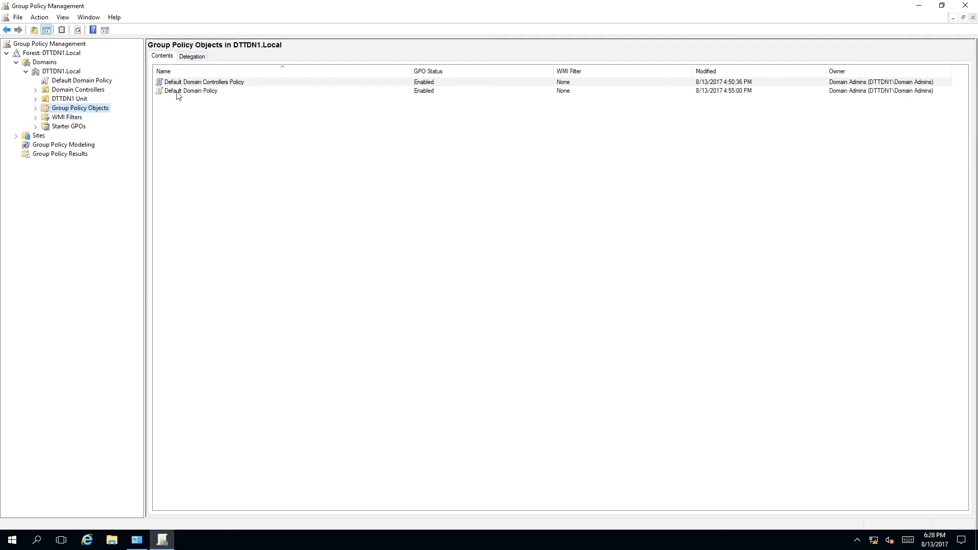
pyautogui.moveTo(210, 90)
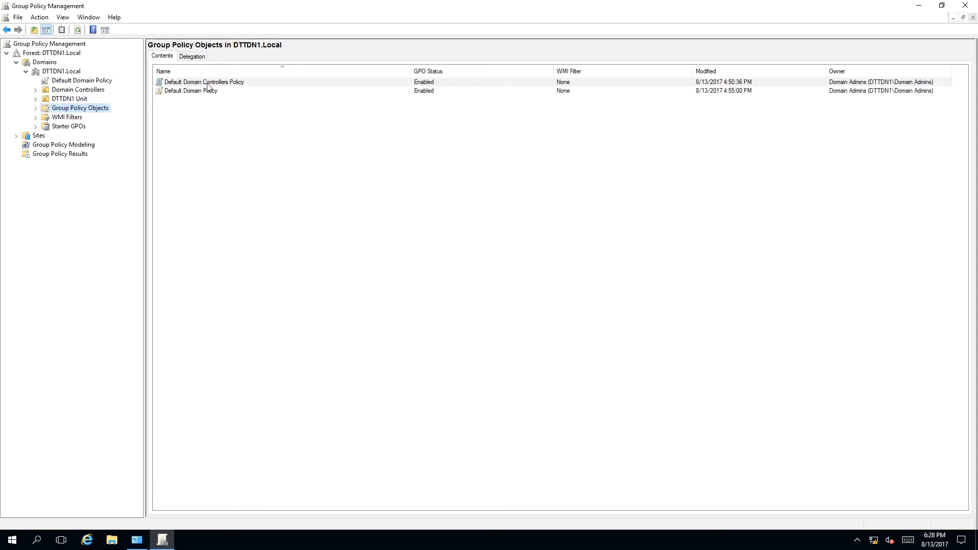
pyautogui.moveTo(100, 94)
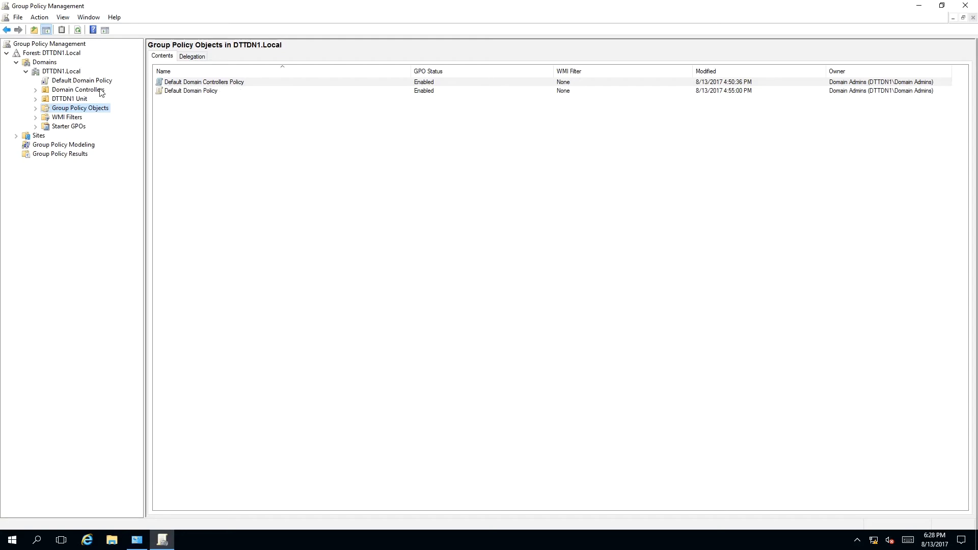
pyautogui.click(29, 89)
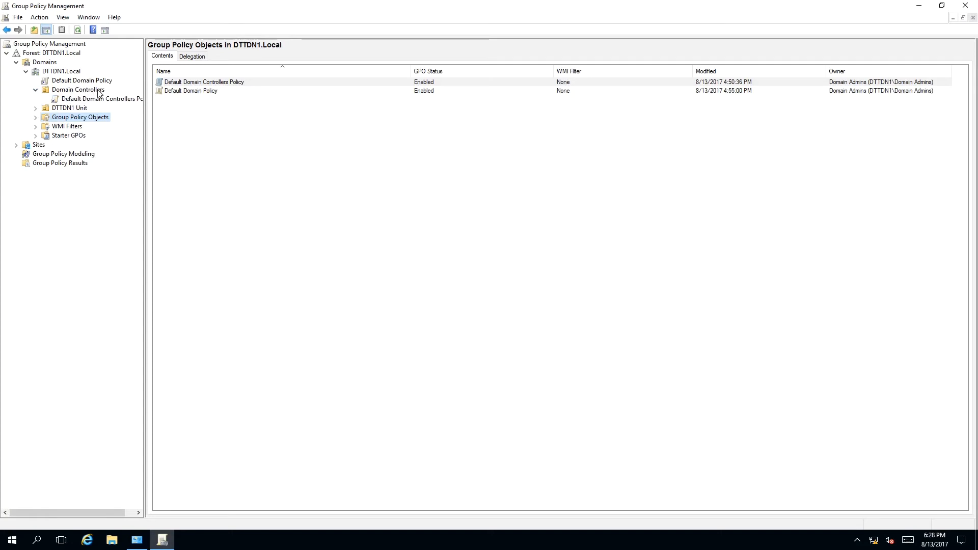
pyautogui.moveTo(95, 94)
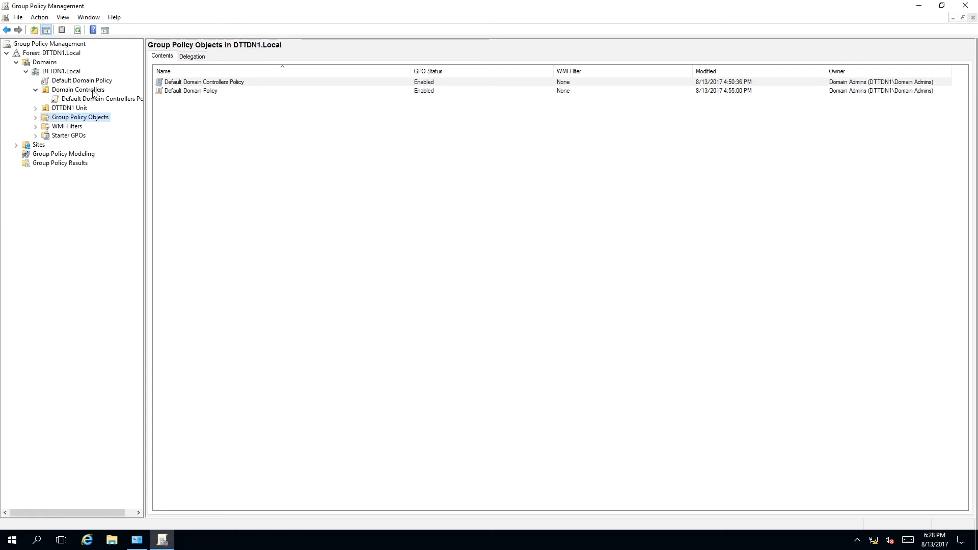
pyautogui.click(29, 89)
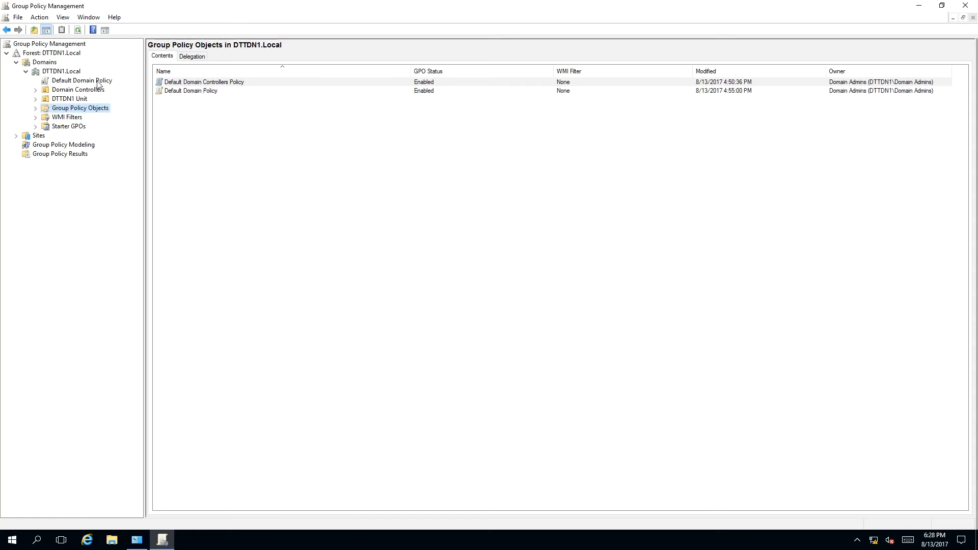
pyautogui.moveTo(329, 180)
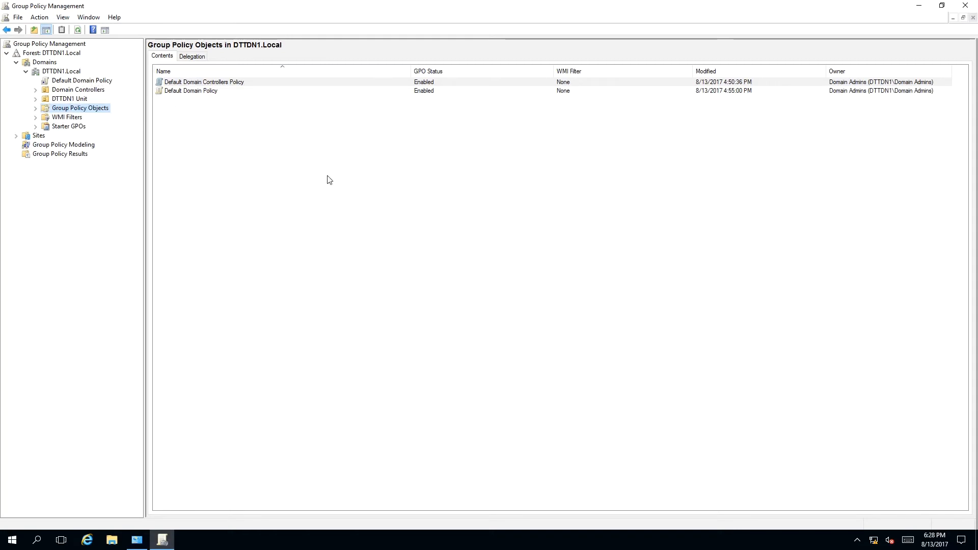
pyautogui.moveTo(452, 194)
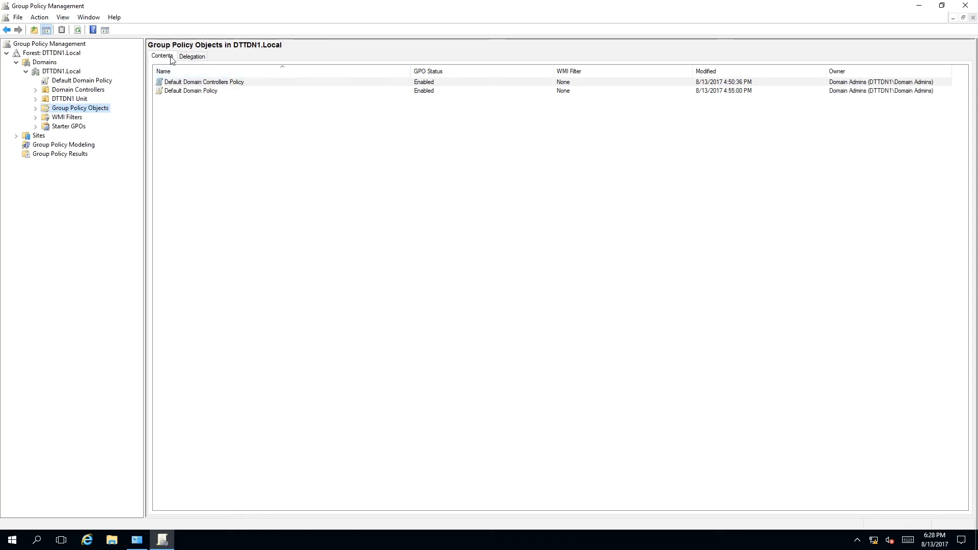
pyautogui.rightClick(494, 204)
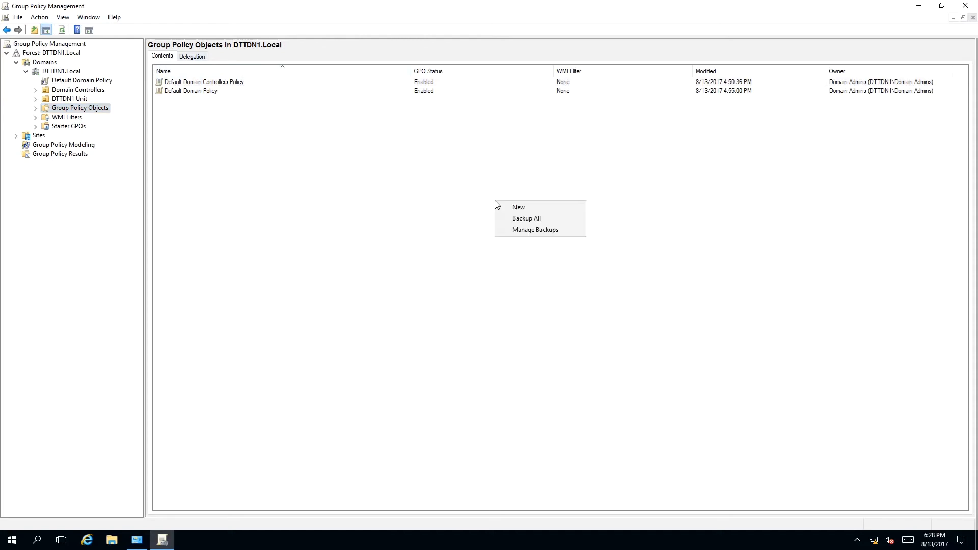
pyautogui.moveTo(513, 210)
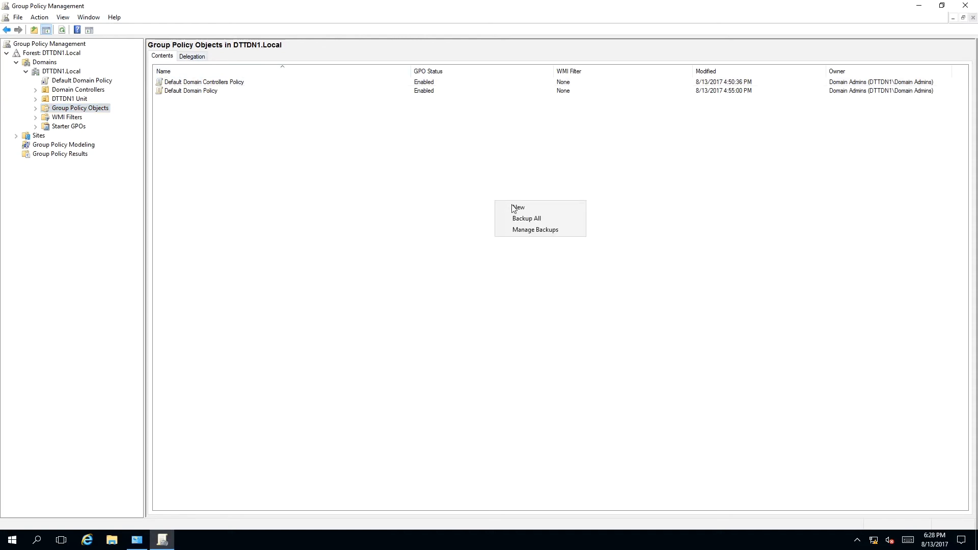
pyautogui.click(519, 208)
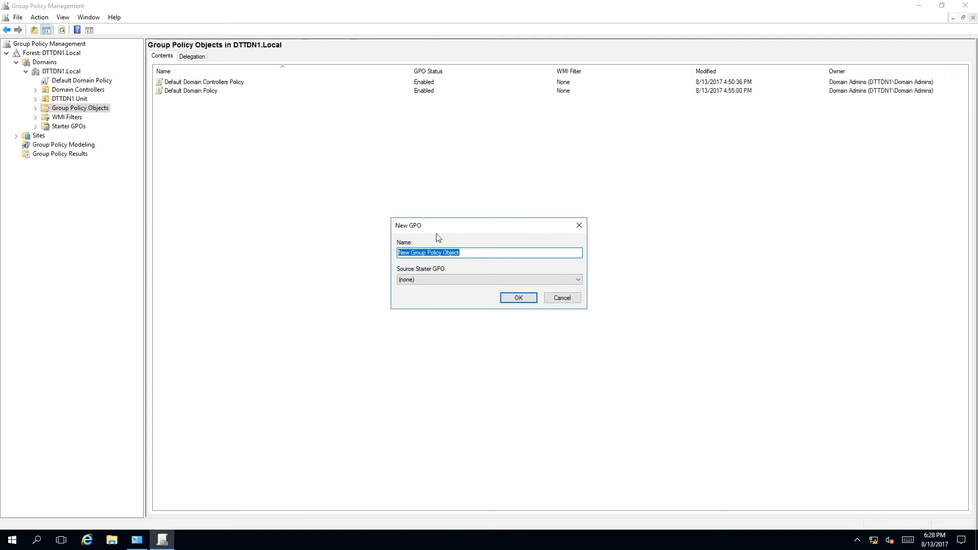
pyautogui.moveTo(425, 230)
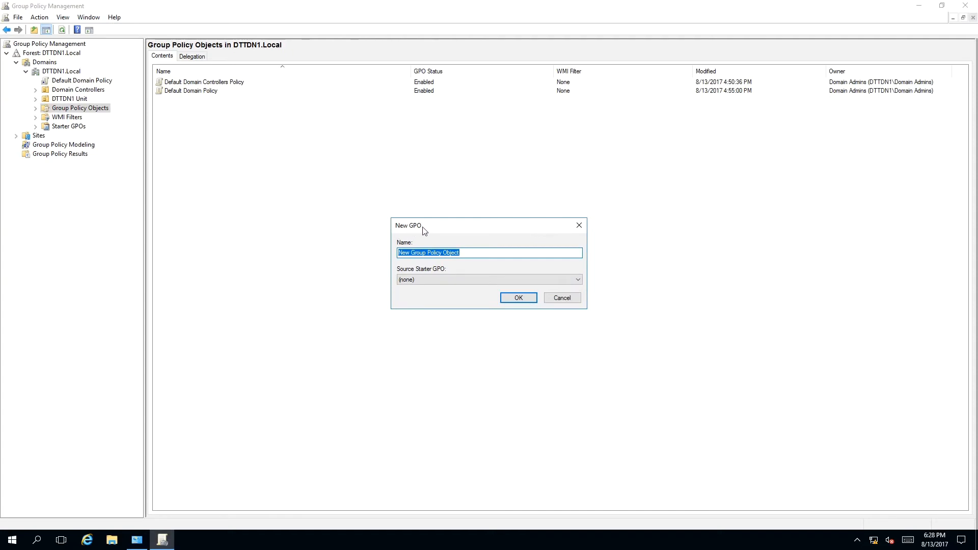
pyautogui.moveTo(418, 232)
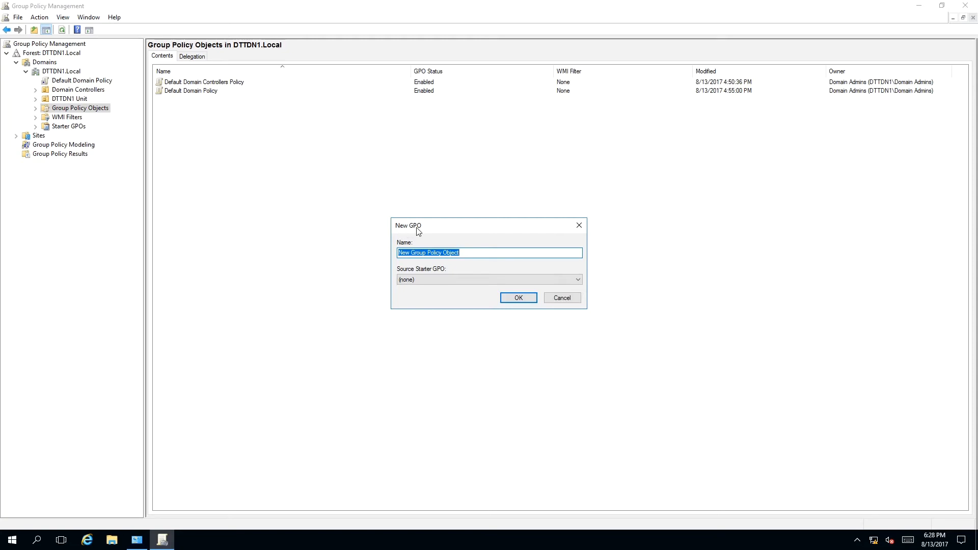
pyautogui.moveTo(407, 242)
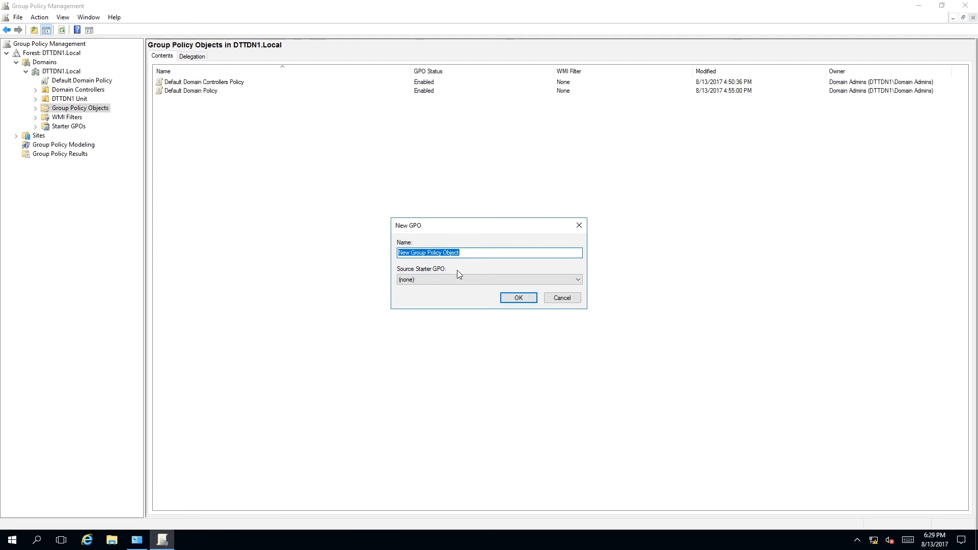
pyautogui.moveTo(454, 289)
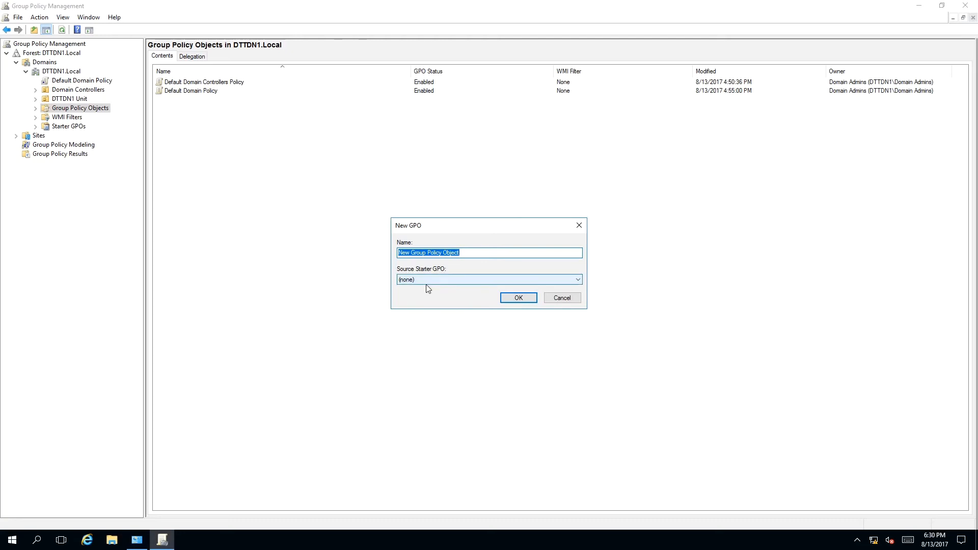
pyautogui.moveTo(430, 287)
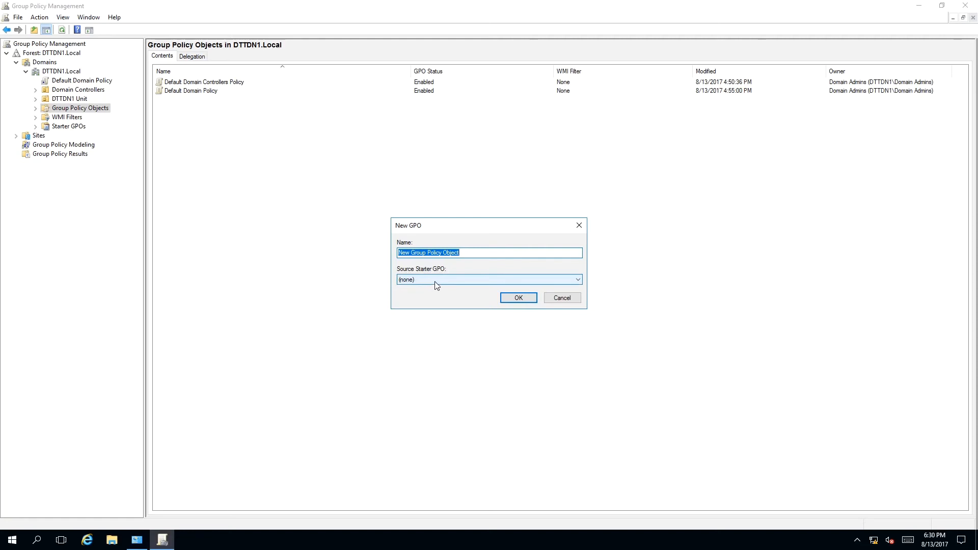
pyautogui.moveTo(441, 284)
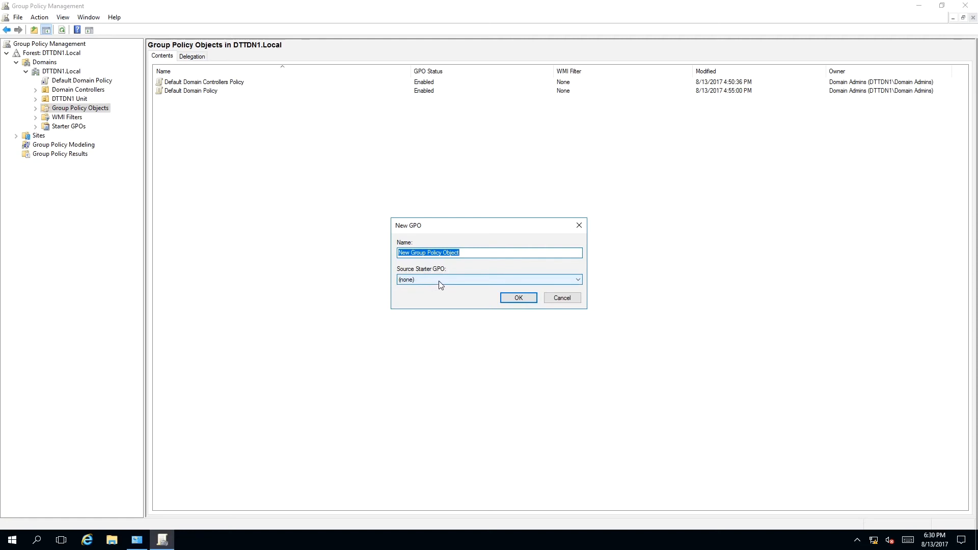
pyautogui.moveTo(437, 279)
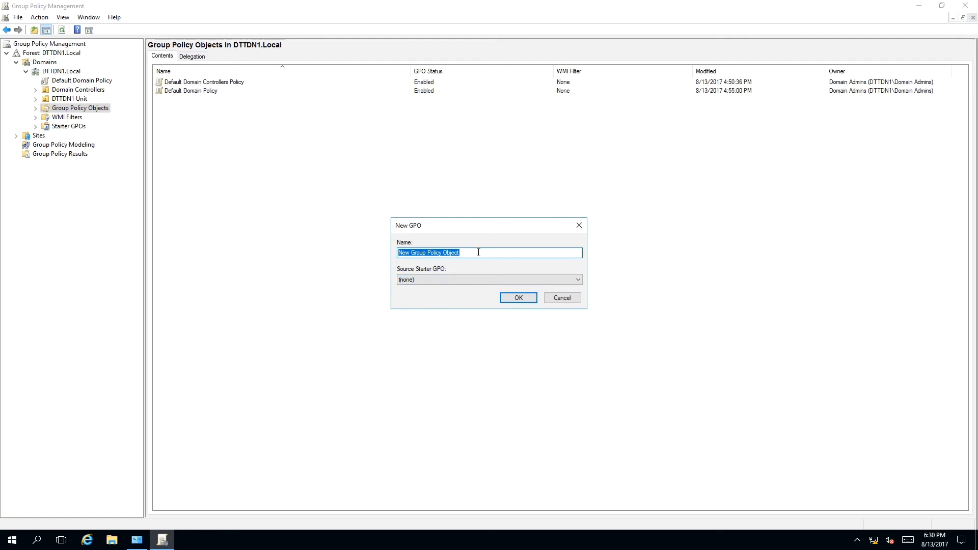
pyautogui.moveTo(461, 267)
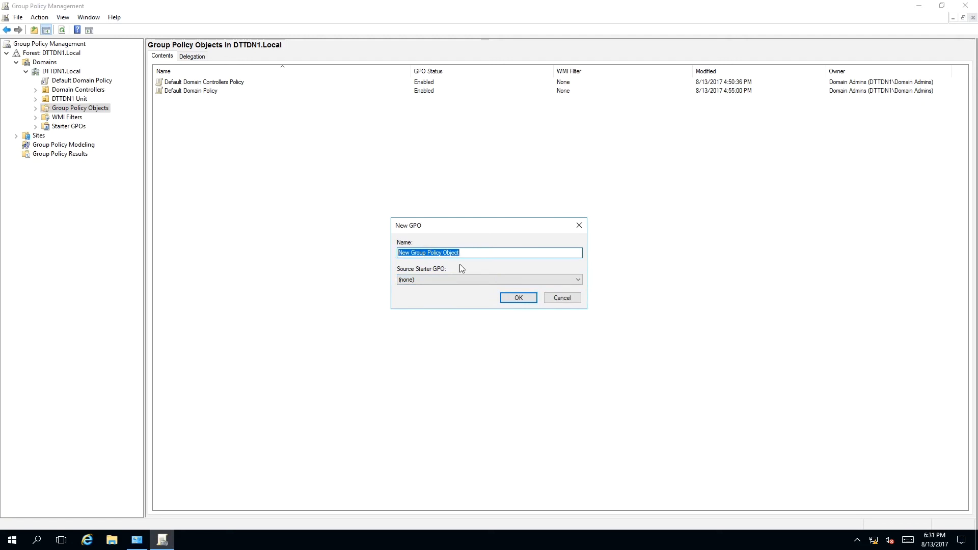
pyautogui.moveTo(466, 265)
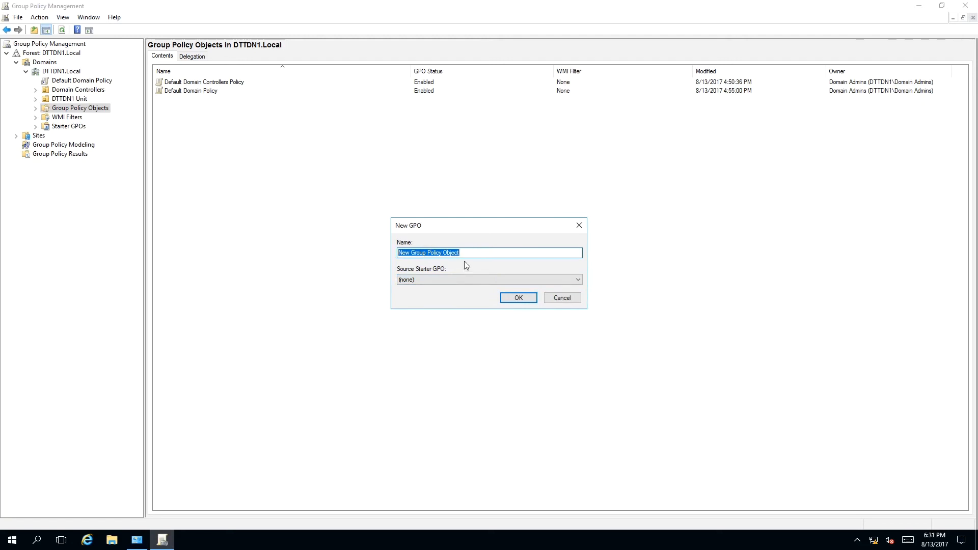
# - Enter 'Org Global Policy' as the GPO name and confirm the dialog
pyautogui.write('Org Global Policy')
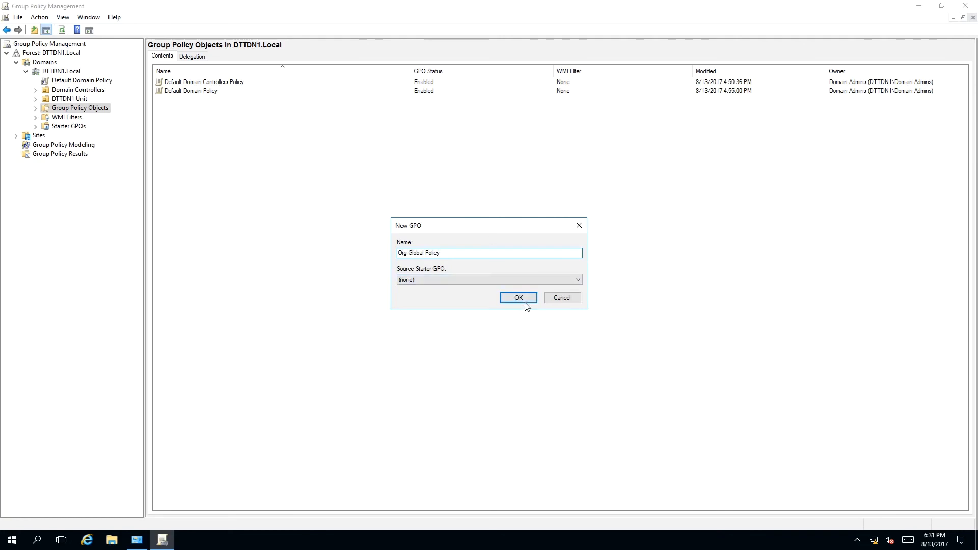
pyautogui.click(518, 298)
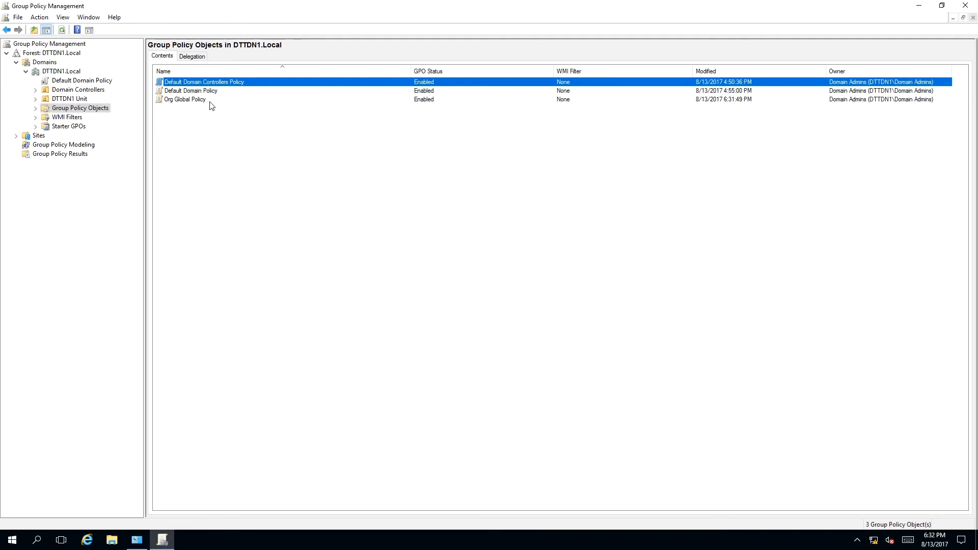
pyautogui.moveTo(247, 111)
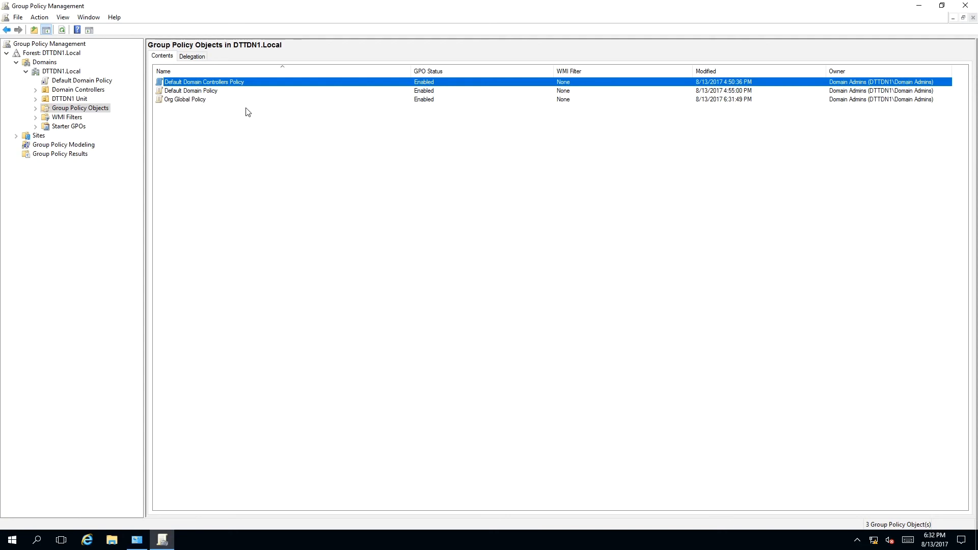
pyautogui.moveTo(254, 112)
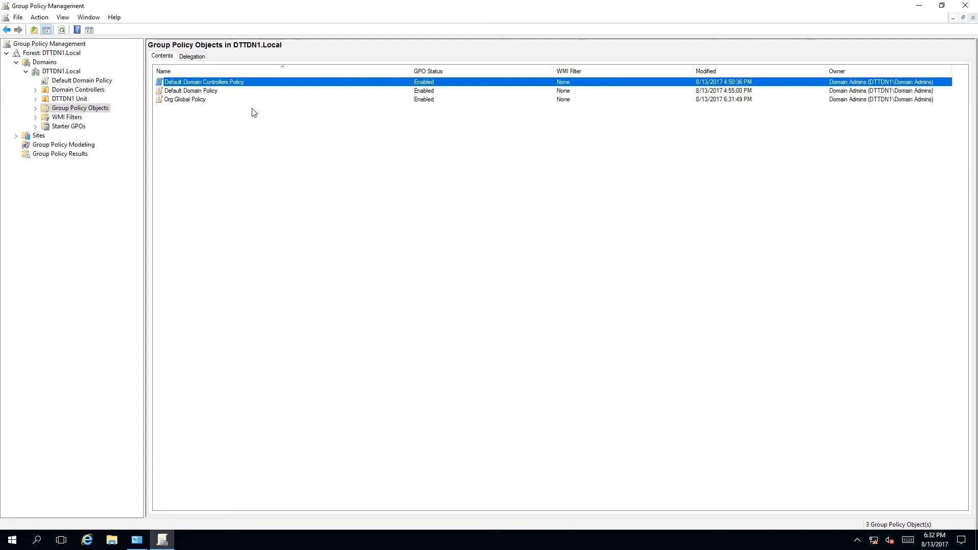